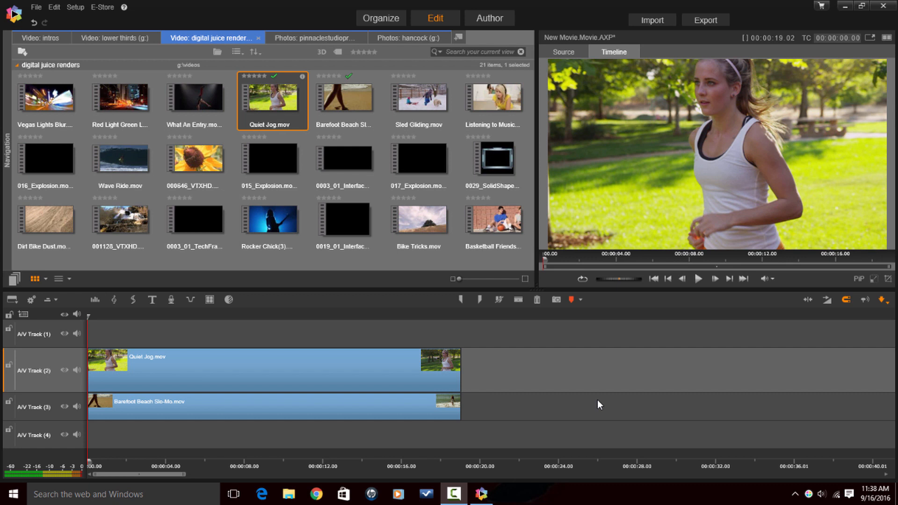
# - Preview the movie from the start, then stop playback
pyautogui.click(698, 279)
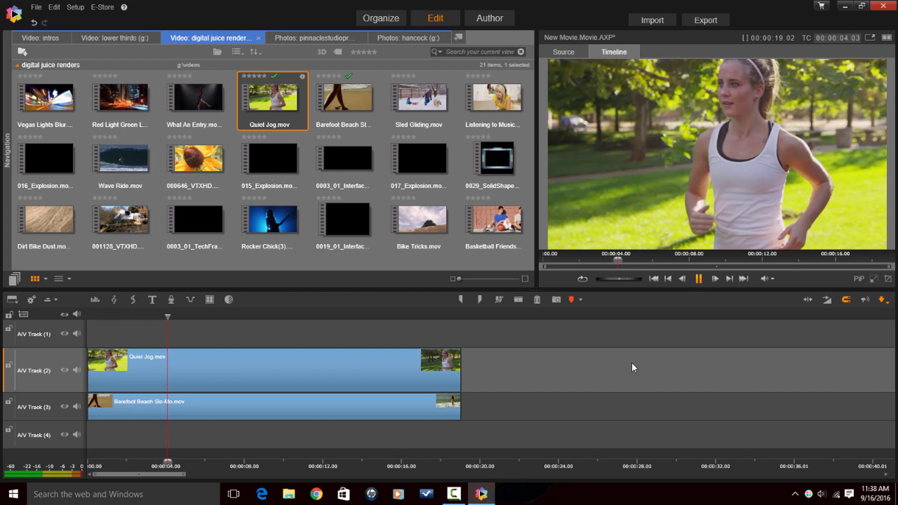
pyautogui.click(698, 278)
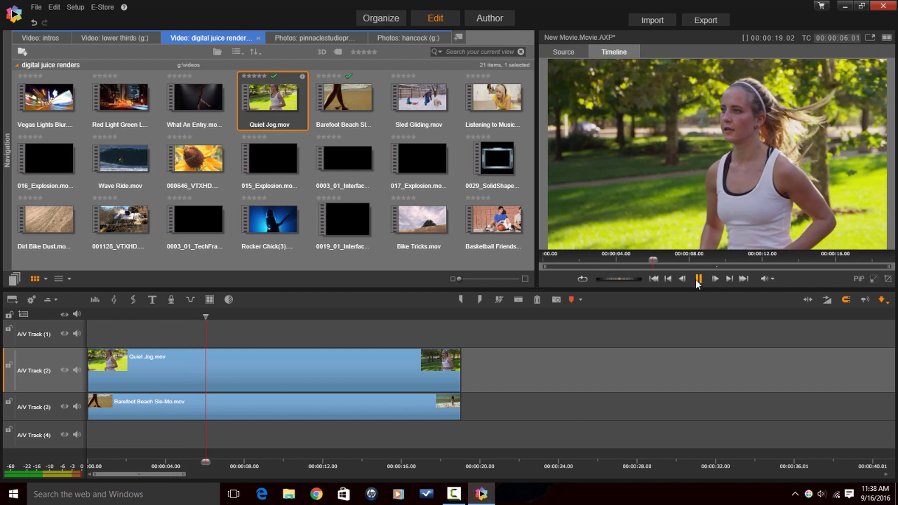
pyautogui.click(698, 278)
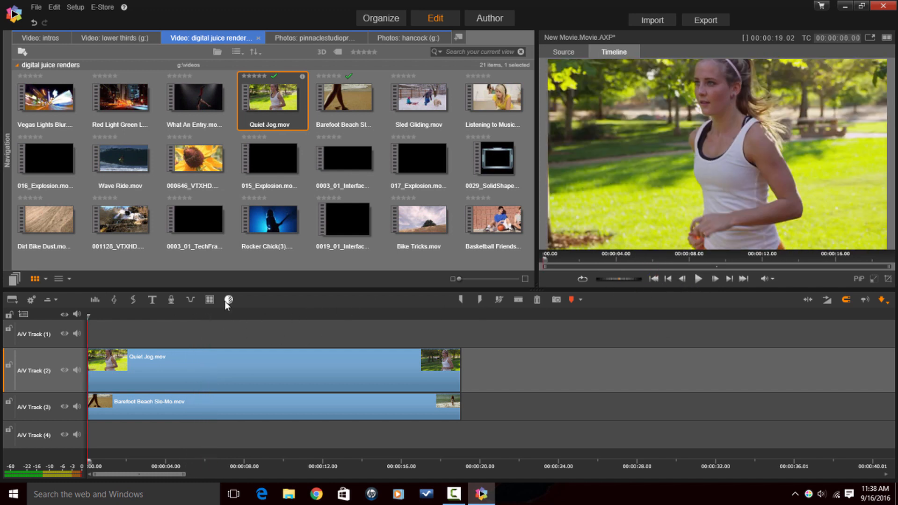
pyautogui.moveTo(228, 299)
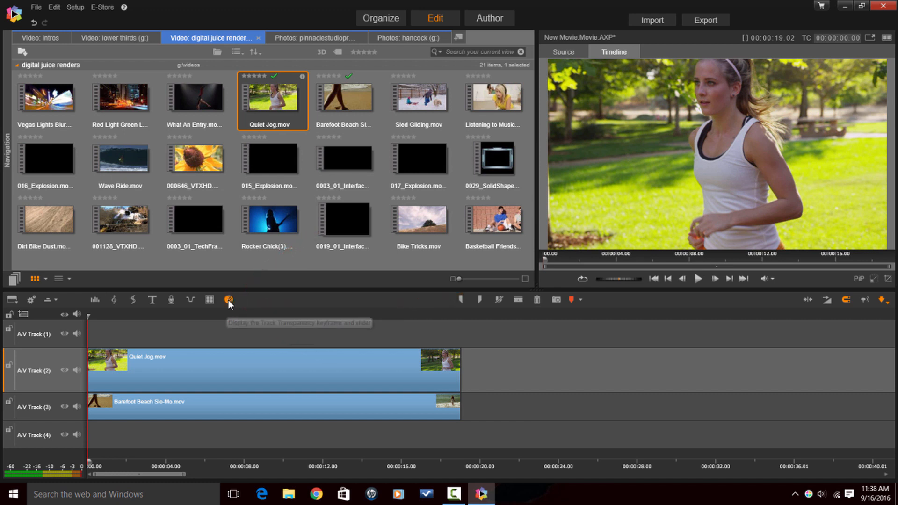
# - Show track transparency levels and preview Quiet Jog blended over the beach clip at 53.5
pyautogui.click(227, 299)
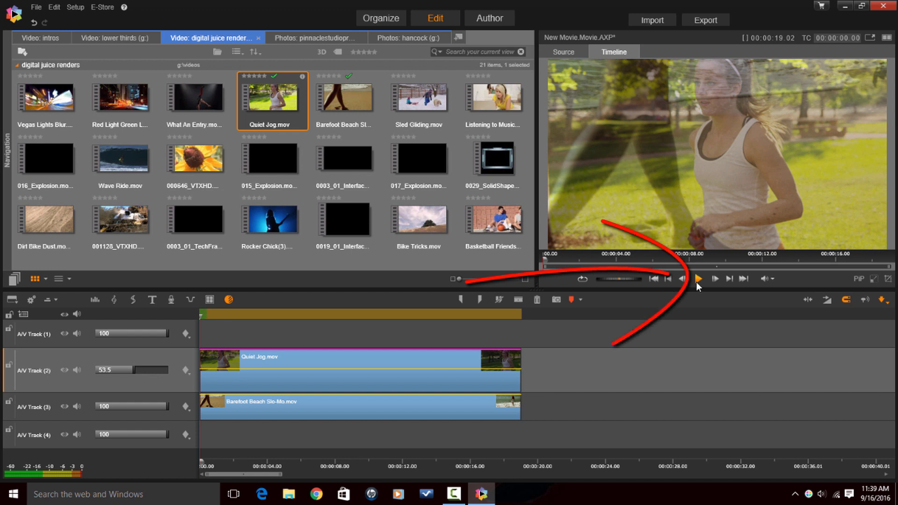
pyautogui.click(697, 278)
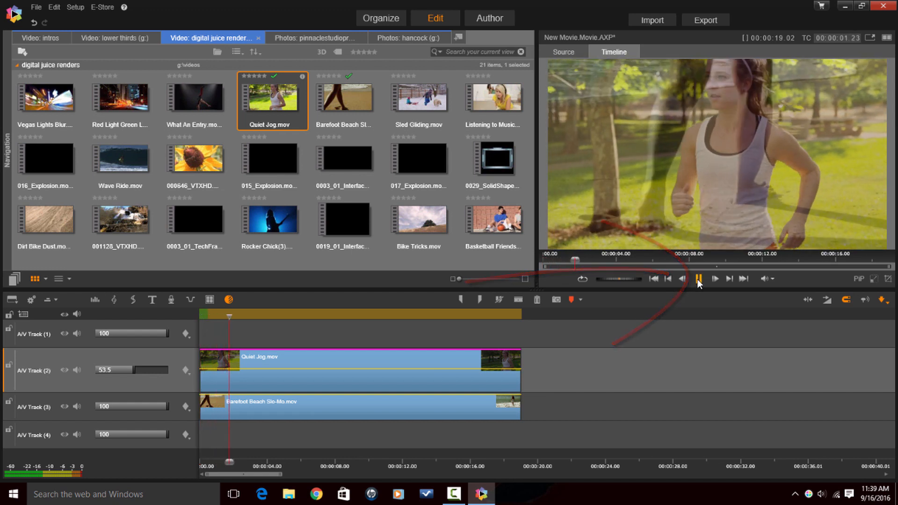
pyautogui.click(698, 279)
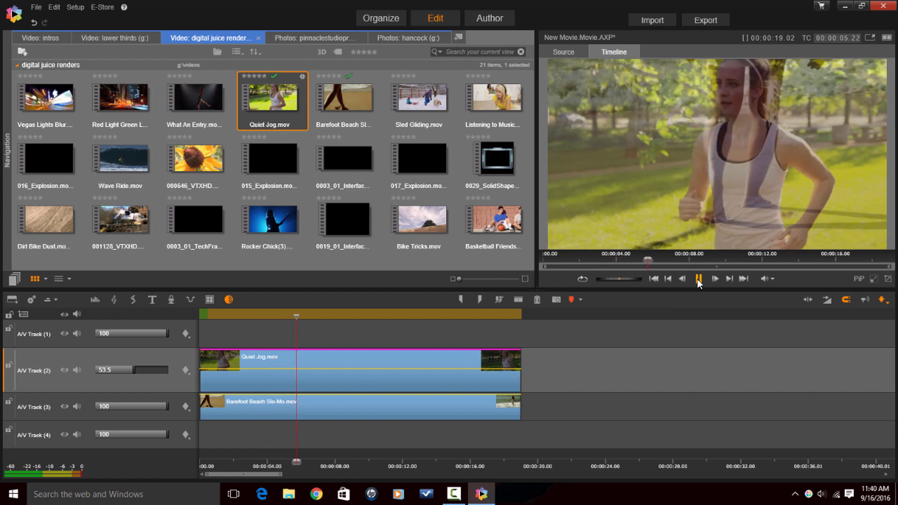
pyautogui.click(698, 278)
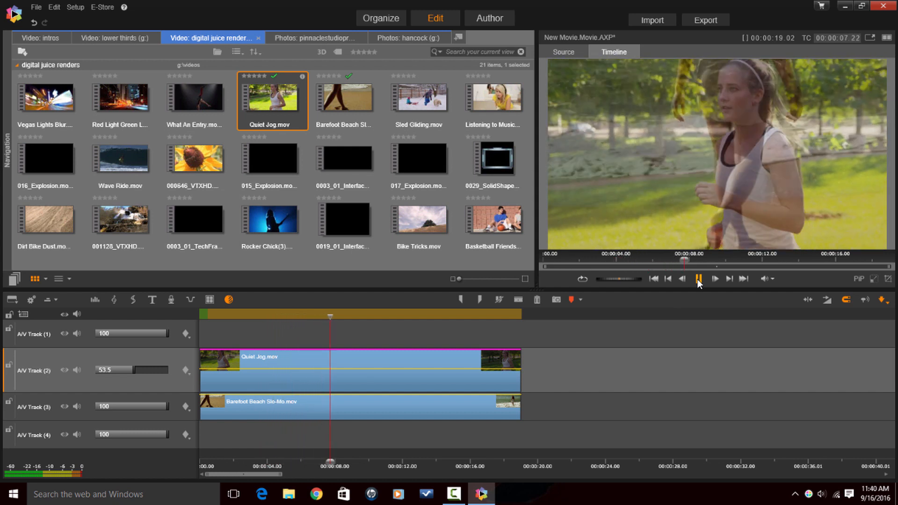
pyautogui.click(698, 278)
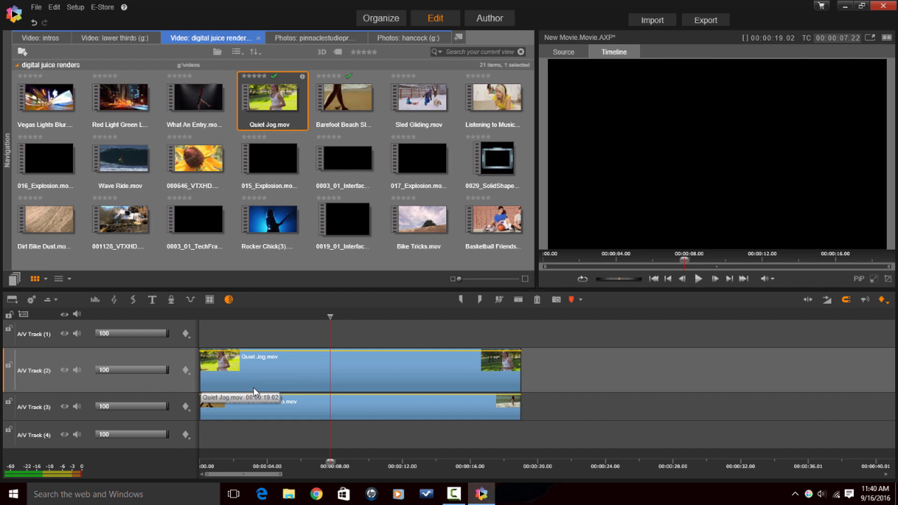
pyautogui.moveTo(280, 379)
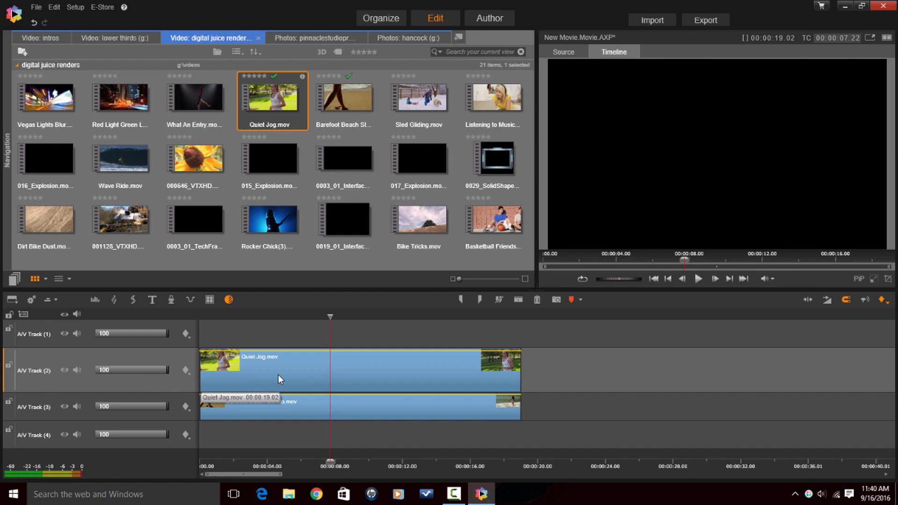
pyautogui.moveTo(284, 376)
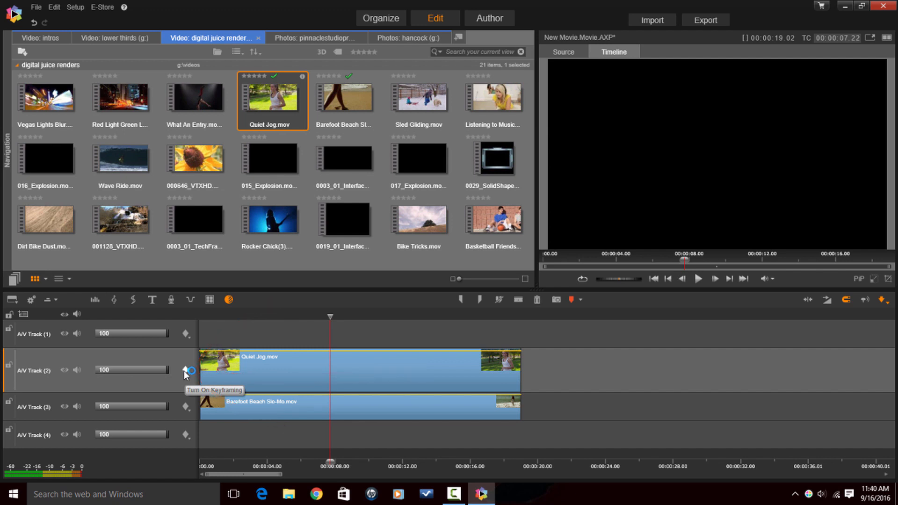
# - Enable transparency keyframing on the Quiet Jog track and select its transparency curve for ramping 0 to 65 to 100
pyautogui.click(184, 370)
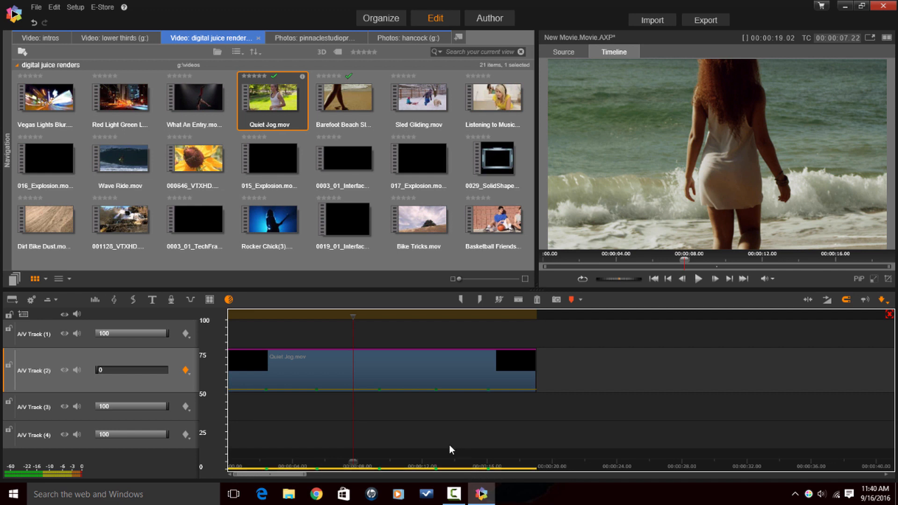
pyautogui.moveTo(442, 448)
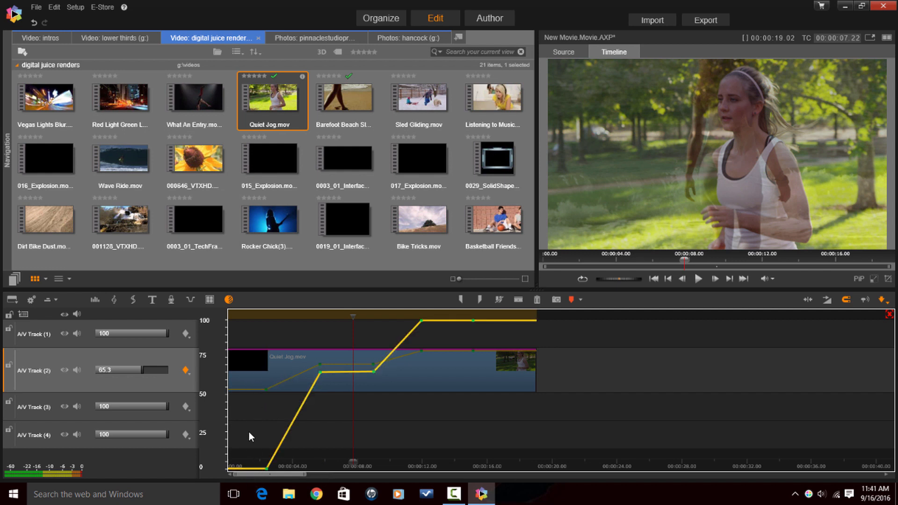
pyautogui.click(267, 467)
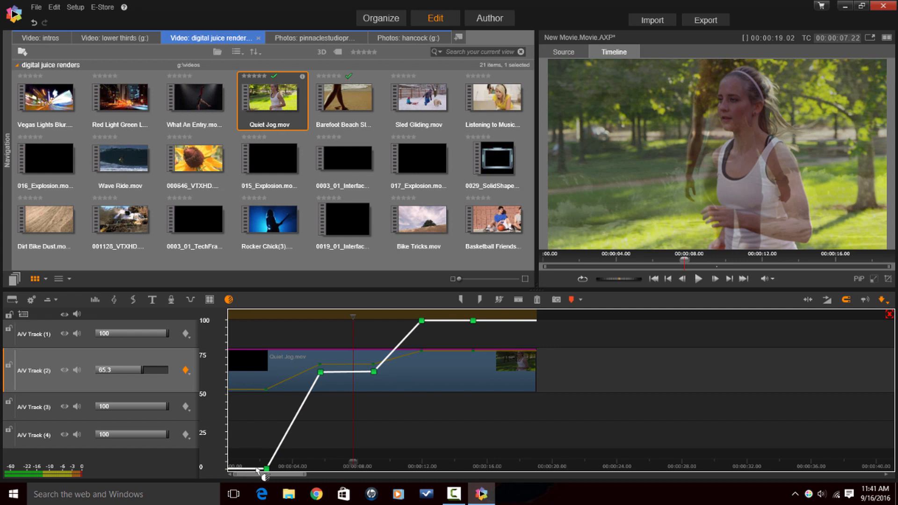
pyautogui.moveTo(289, 441)
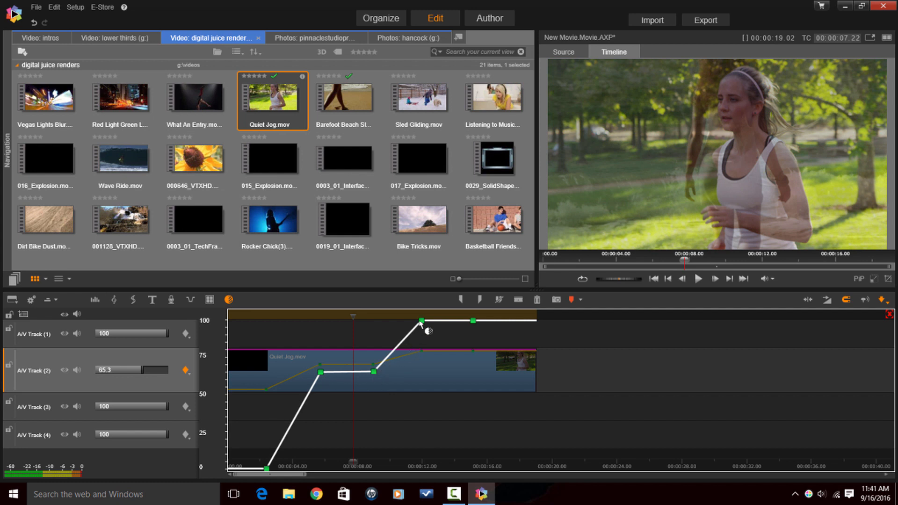
pyautogui.moveTo(539, 334)
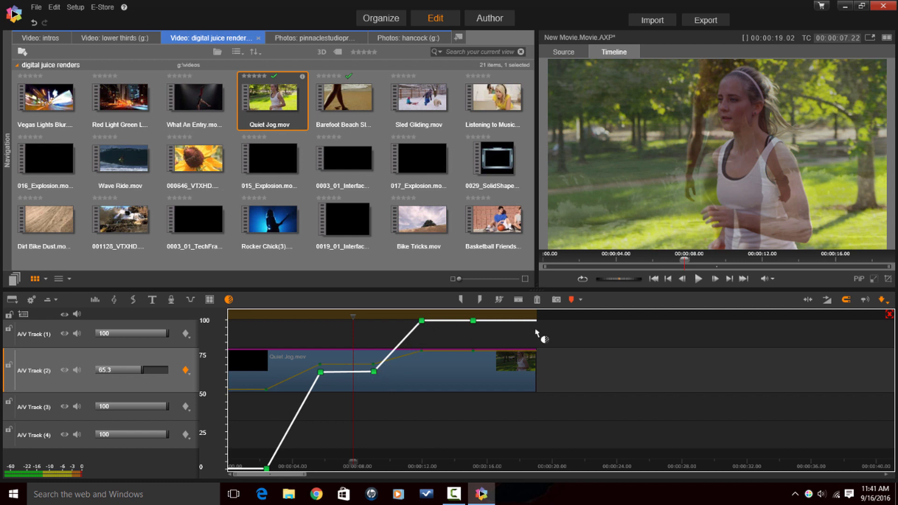
pyautogui.moveTo(278, 472)
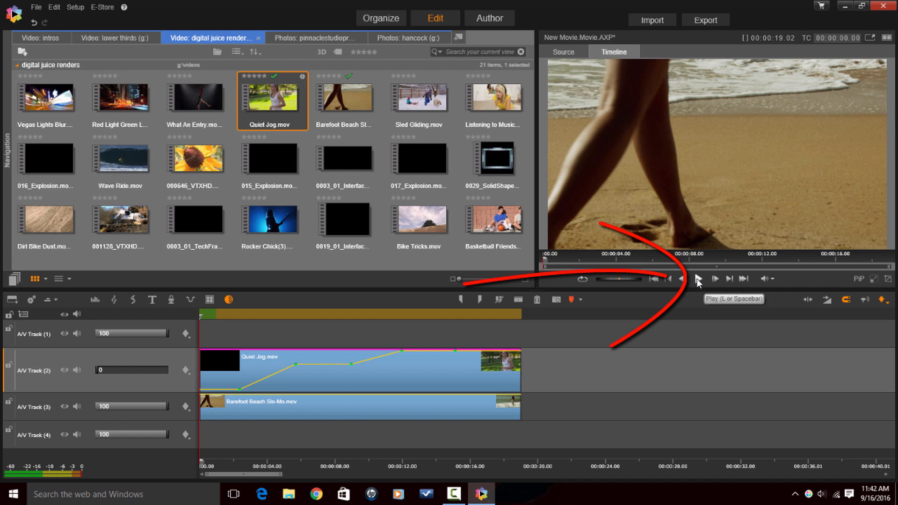
# - Play the movie from the start to watch Quiet Jog fade in over the beach footage
pyautogui.click(698, 278)
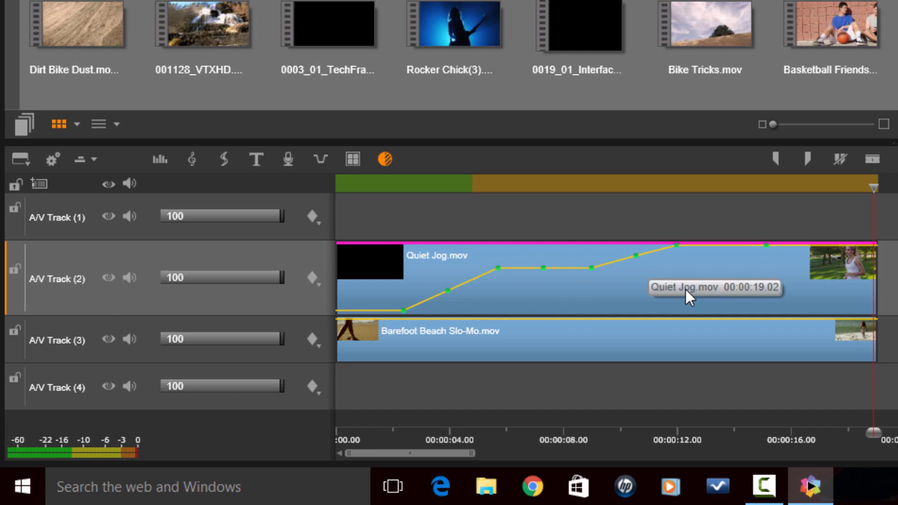
pyautogui.moveTo(542, 302)
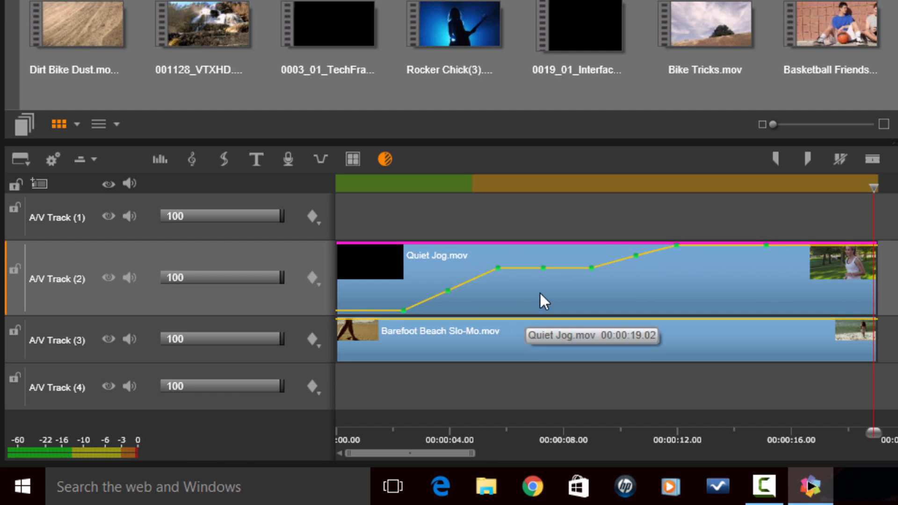
pyautogui.moveTo(312, 306)
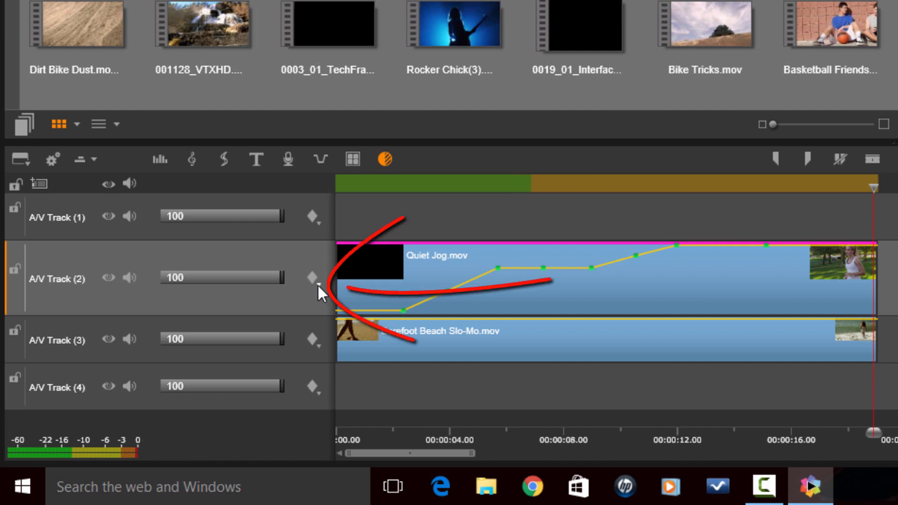
# - Move the playhead to Quiet Jog's fully opaque final keyframe using Previous Keyframe from its keyframe options
pyautogui.rightClick(314, 278)
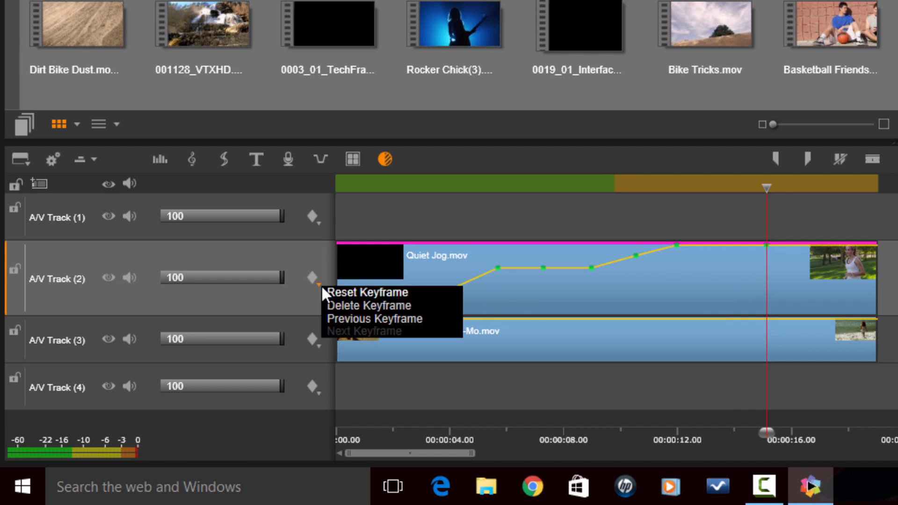
pyautogui.moveTo(388, 330)
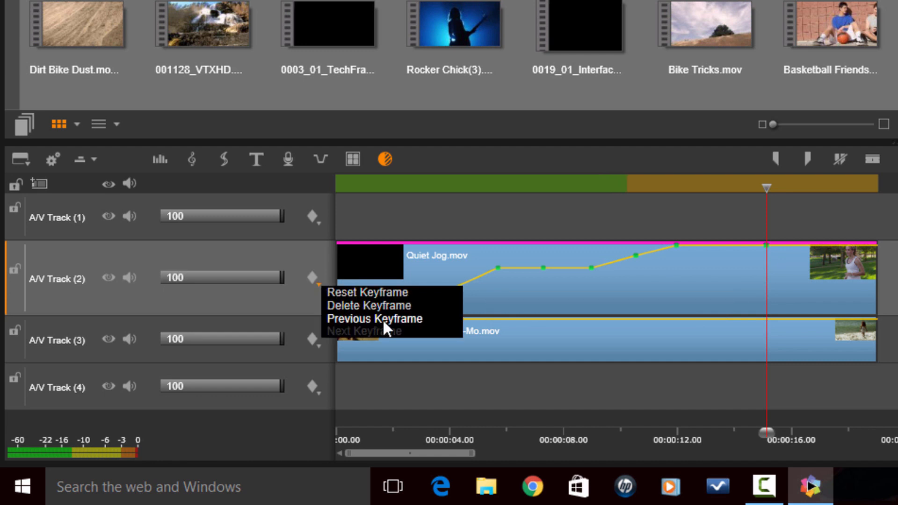
pyautogui.click(375, 319)
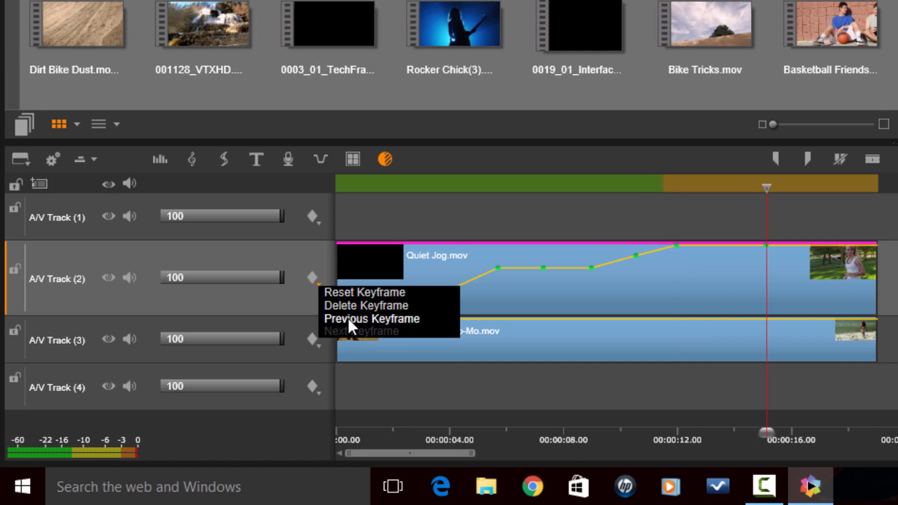
pyautogui.click(371, 319)
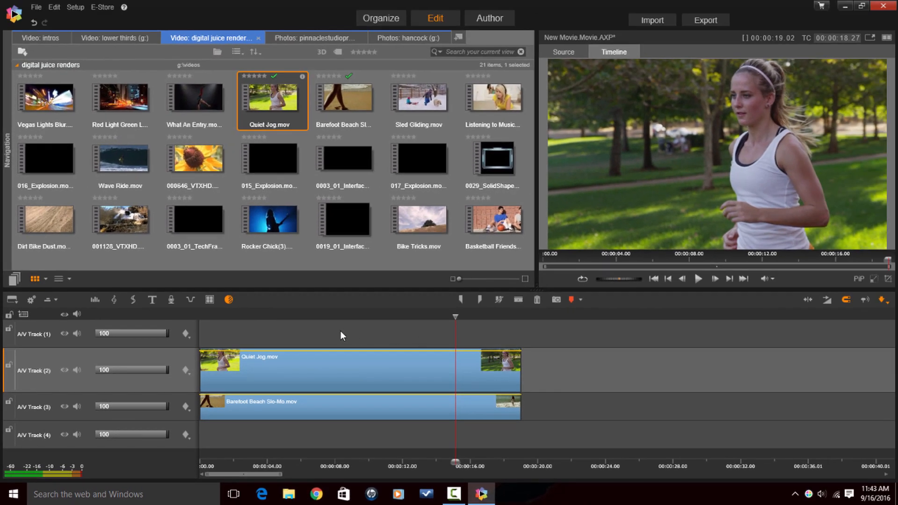
pyautogui.moveTo(228, 299)
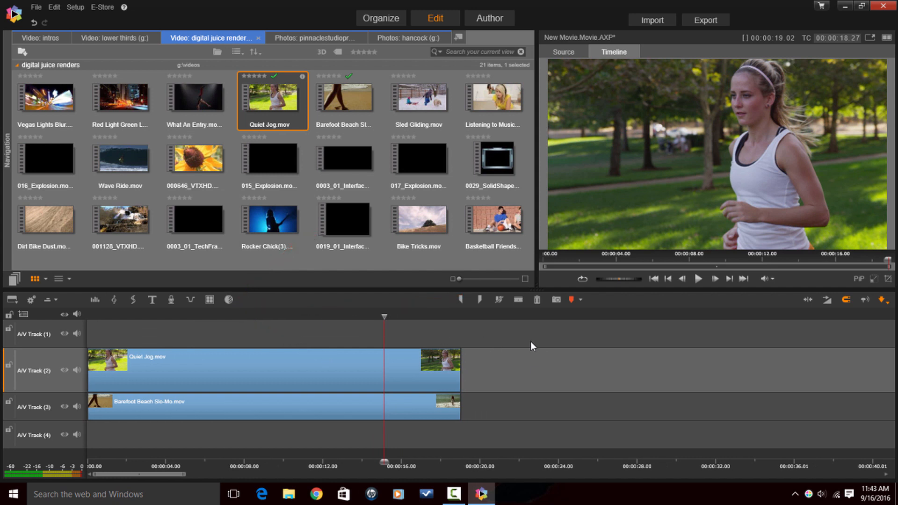
pyautogui.moveTo(548, 322)
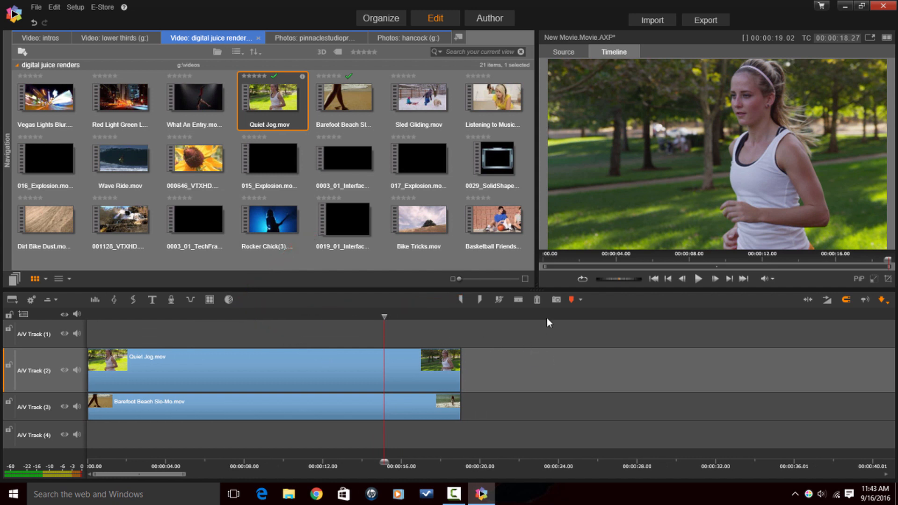